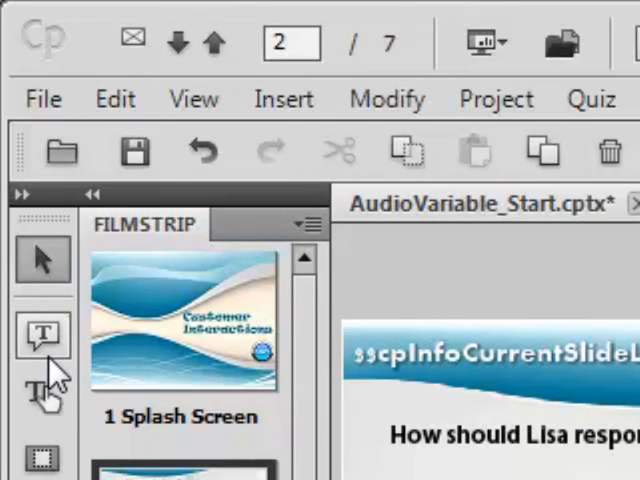
{"action": "mouse_move", "coordinate": [40, 335]}
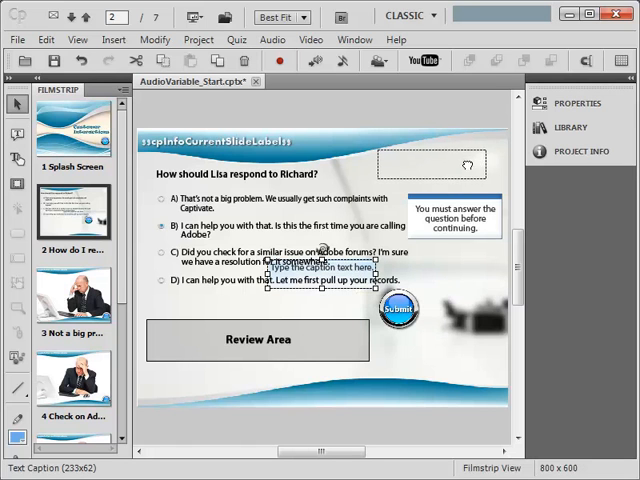
Place the new text caption at the slide's top-right corner and show its properties.
{"action": "left_click_drag", "start_coordinate": [335, 268], "coordinate": [435, 160]}
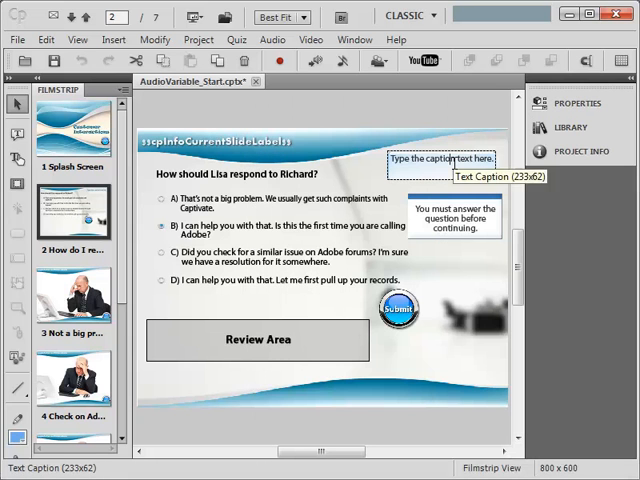
{"action": "left_click", "coordinate": [452, 162]}
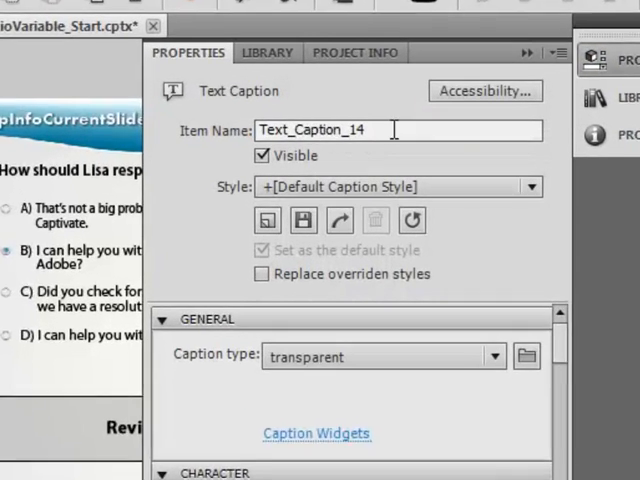
Name the caption D1_Audio and uncheck Visible so learners never see it.
{"action": "triple_click", "coordinate": [320, 122]}
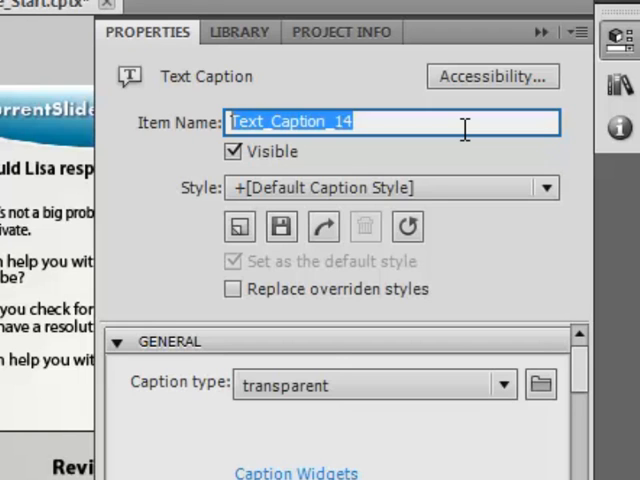
{"action": "type", "text": "D"}
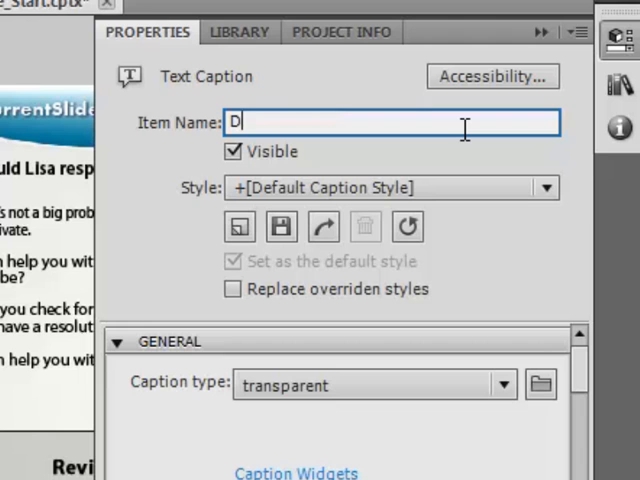
{"action": "type", "text": "1_Audio"}
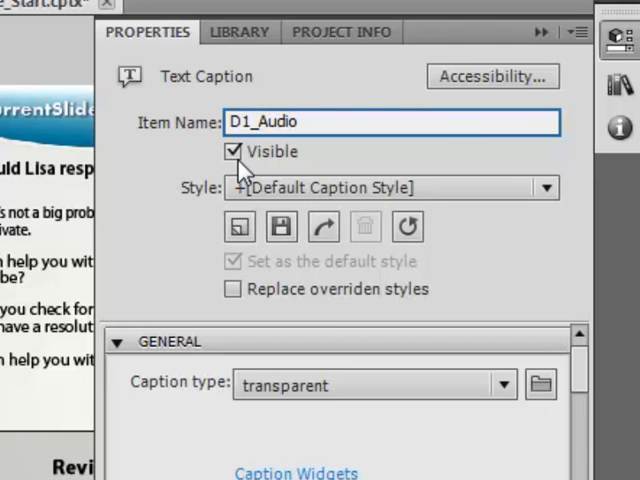
{"action": "left_click", "coordinate": [233, 151]}
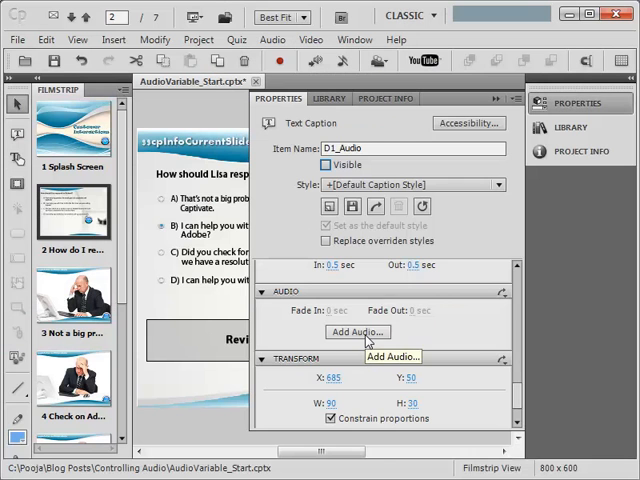
Import S3A1C.wav from disk and save it as the D1_Audio caption's audio.
{"action": "left_click", "coordinate": [357, 331]}
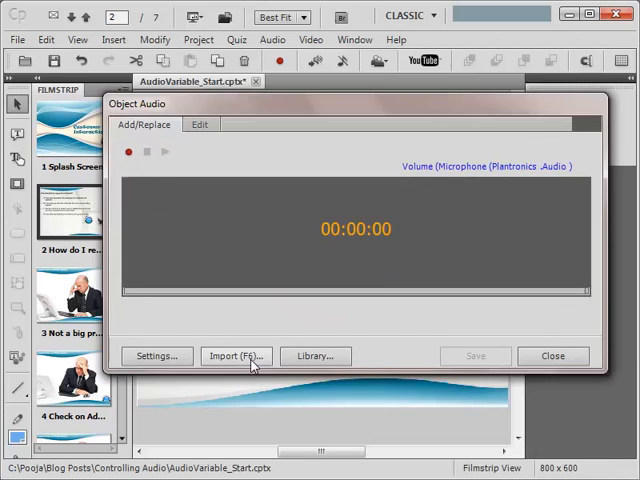
{"action": "left_click", "coordinate": [234, 355]}
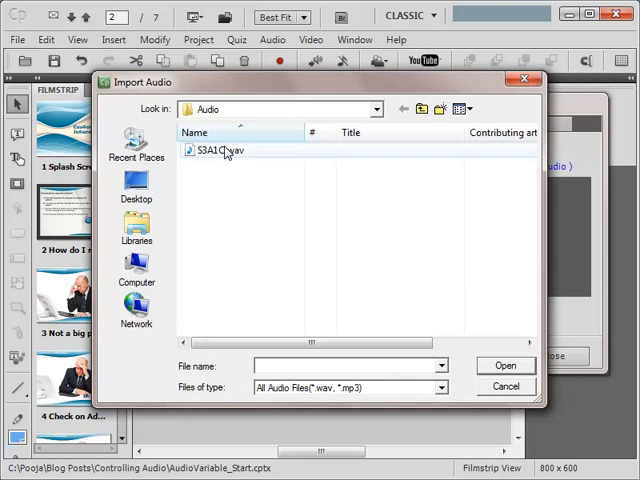
{"action": "left_click", "coordinate": [505, 363]}
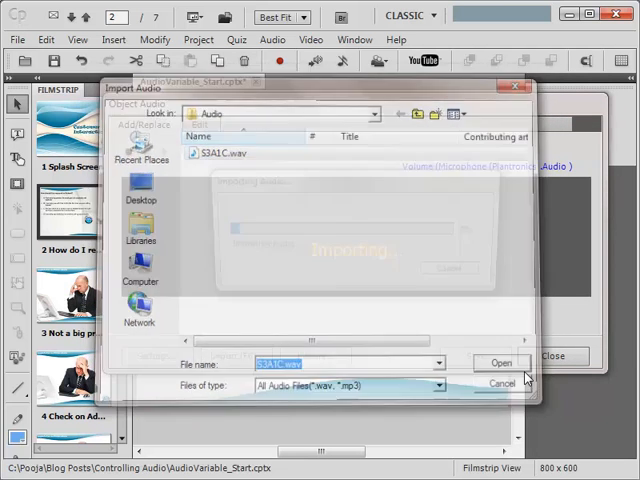
{"action": "left_click", "coordinate": [501, 362]}
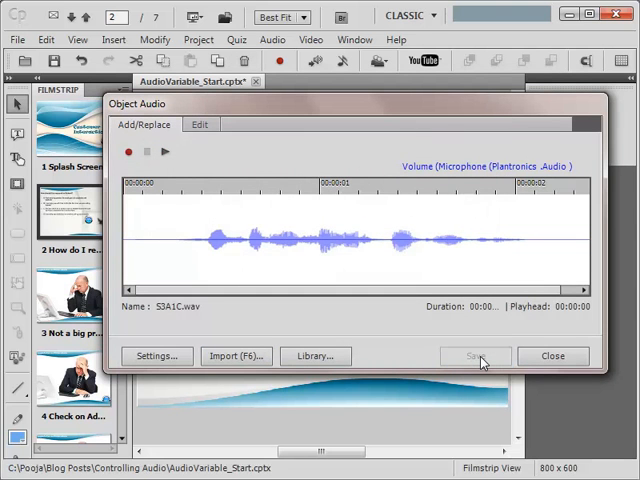
{"action": "left_click", "coordinate": [553, 356]}
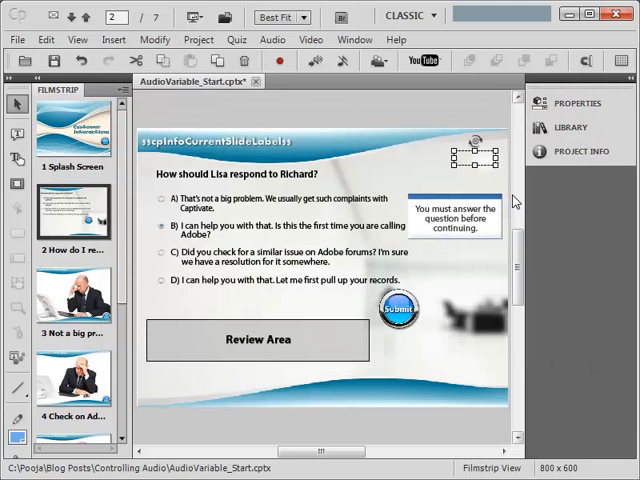
Add a user variable D1 in Project > Variables and save it.
{"action": "left_click", "coordinate": [195, 17]}
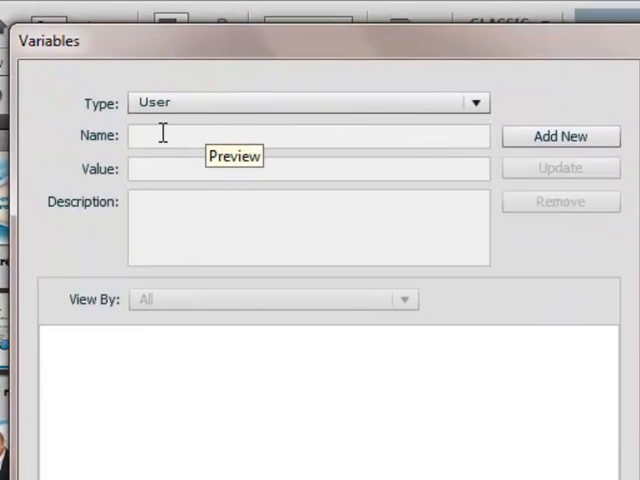
{"action": "left_click", "coordinate": [560, 136]}
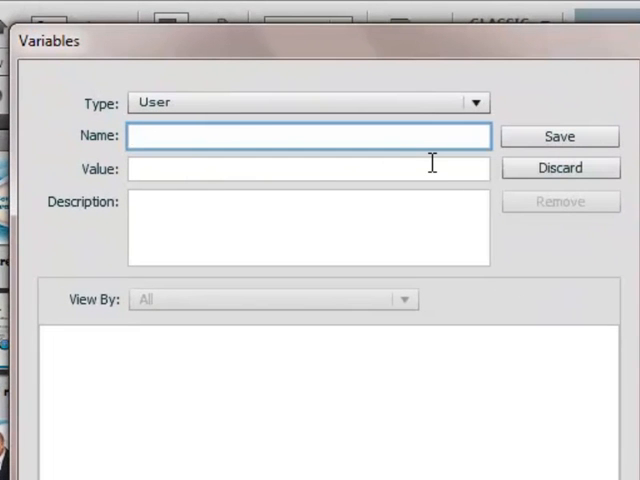
{"action": "type", "text": "D1"}
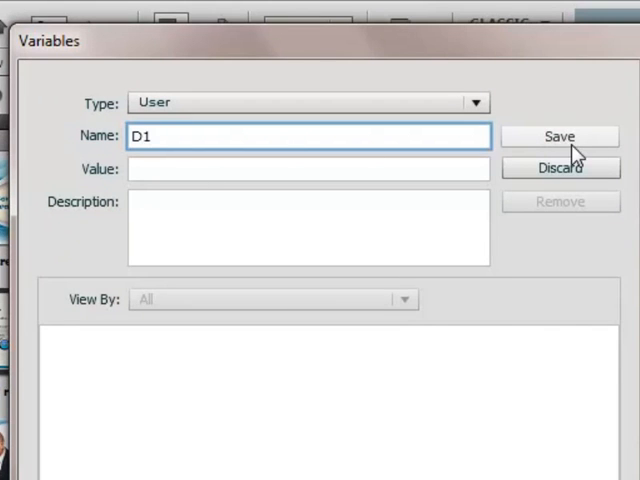
{"action": "left_click", "coordinate": [560, 136]}
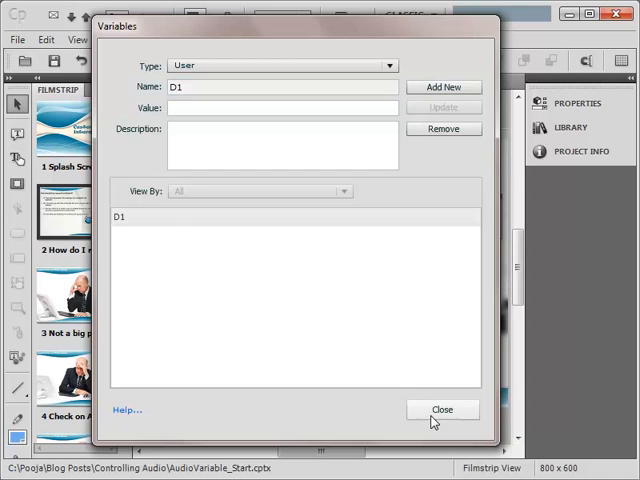
{"action": "left_click", "coordinate": [442, 409]}
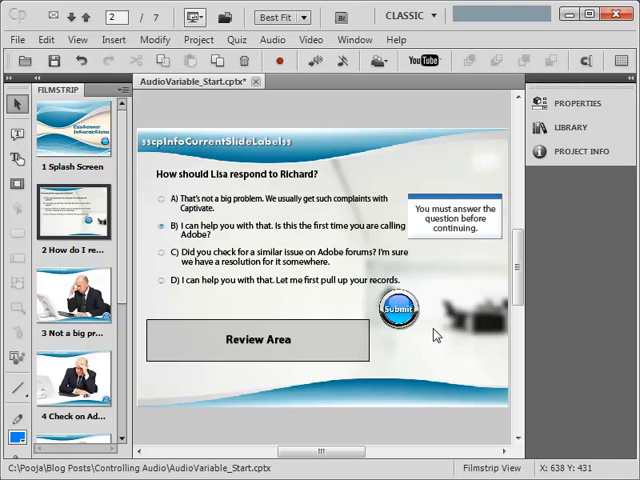
{"action": "mouse_move", "coordinate": [211, 128]}
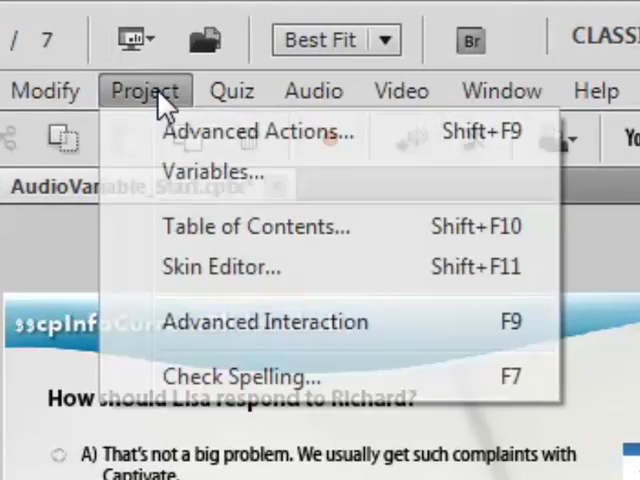
Create a conditional advanced action named Decision1.
{"action": "left_click", "coordinate": [258, 131]}
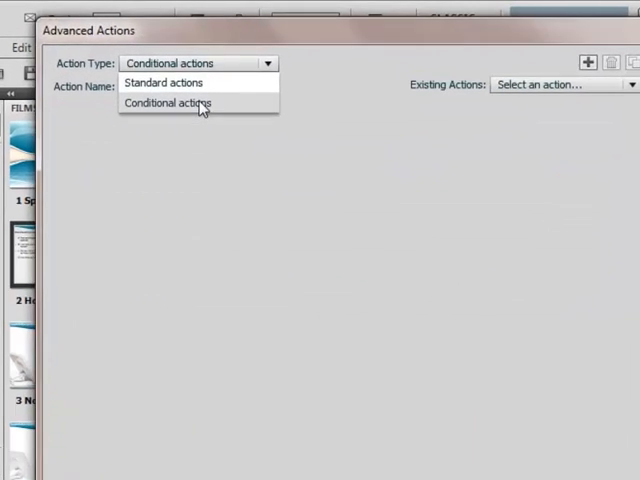
{"action": "left_click", "coordinate": [166, 103]}
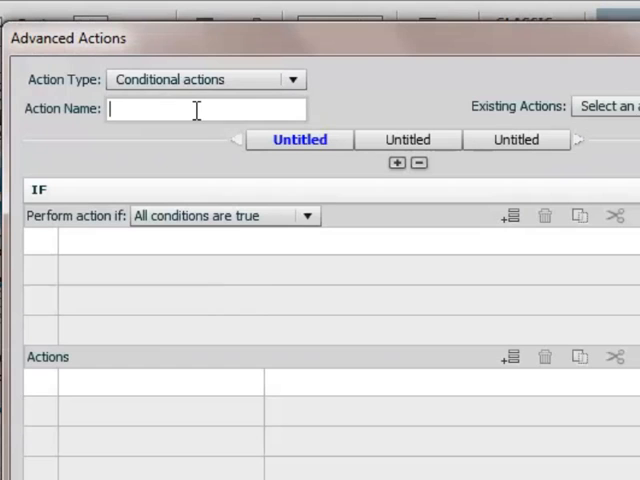
{"action": "type", "text": "Decisi"}
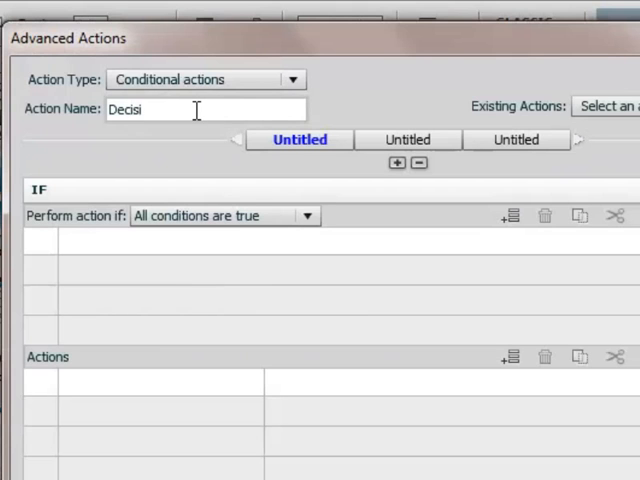
{"action": "type", "text": "on1"}
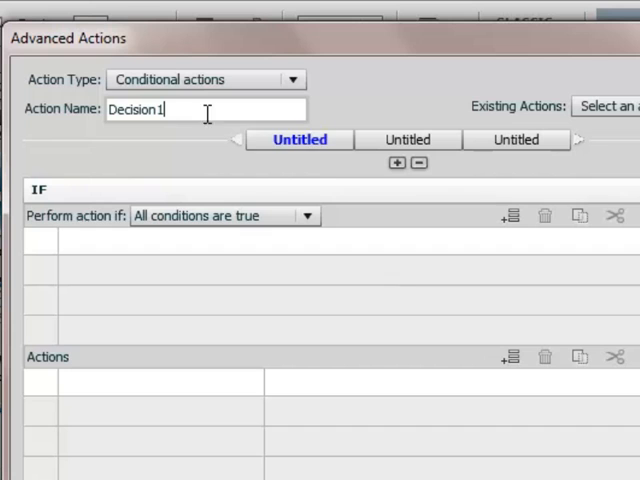
Rename Decision1's first decision block to ControlAudio.
{"action": "double_click", "coordinate": [299, 139]}
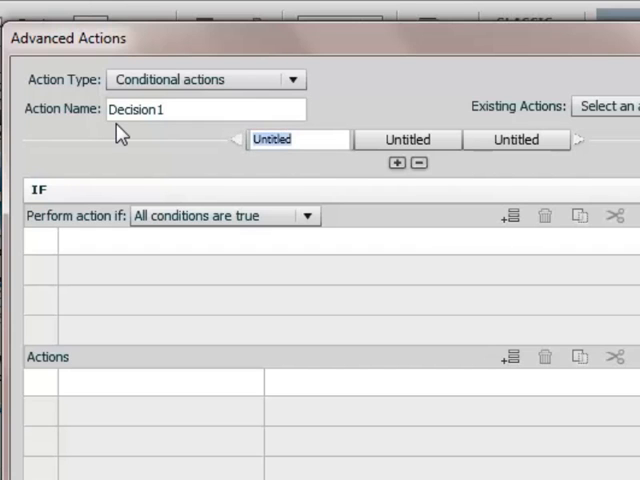
{"action": "type", "text": "d"}
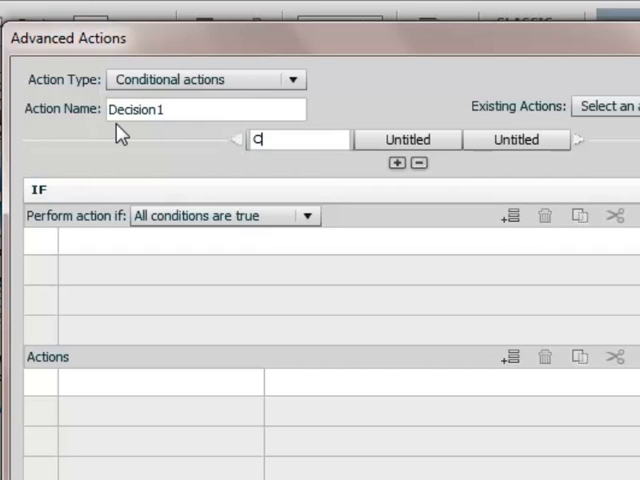
{"action": "type", "text": "ControlA"}
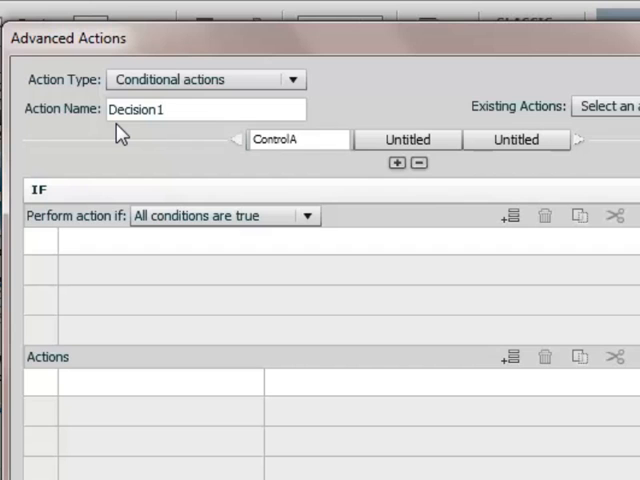
{"action": "type", "text": "Audio"}
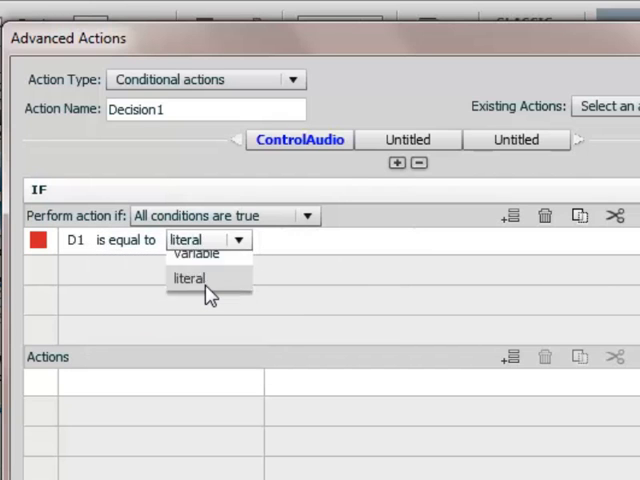
Set condition D1 is equal to literal 1, with true actions Hide D1_Audio then Continue.
{"action": "left_click", "coordinate": [189, 278]}
{"action": "type", "text": "1"}
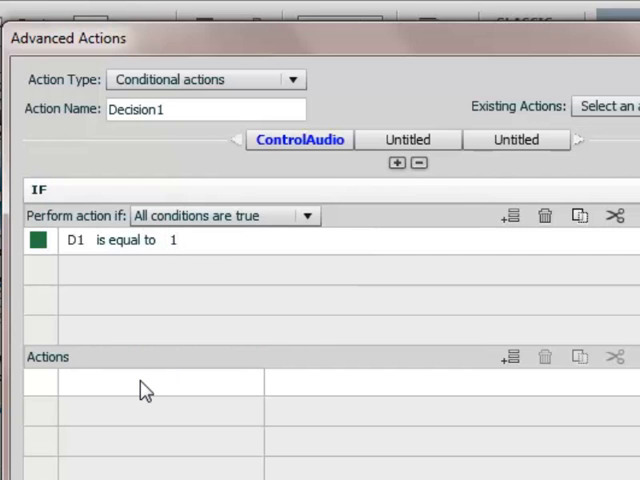
{"action": "scroll", "scroll_direction": "down", "scroll_amount": 3}
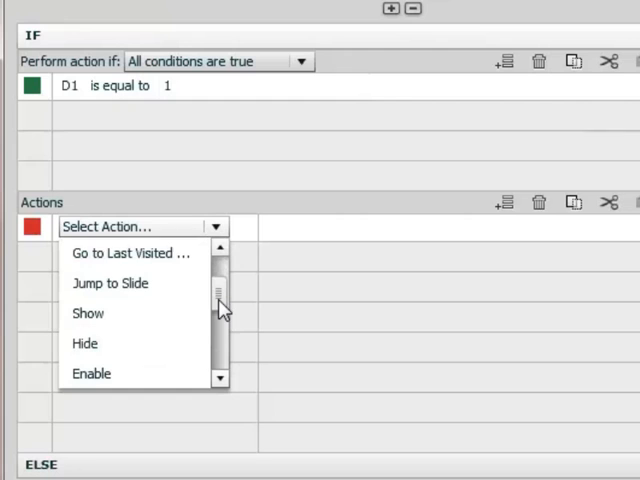
{"action": "left_click", "coordinate": [85, 343]}
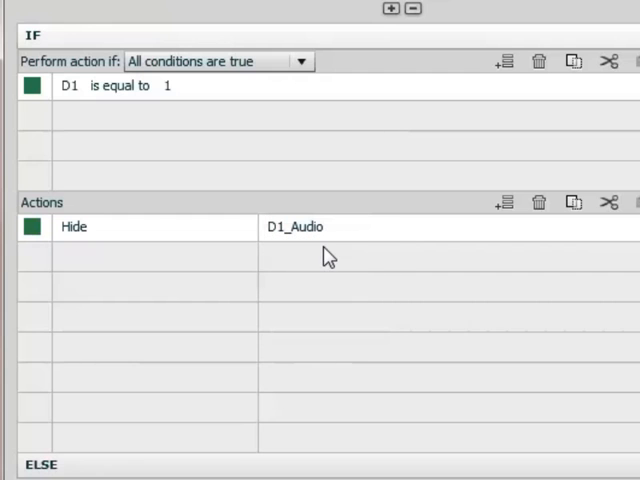
{"action": "left_click", "coordinate": [140, 256]}
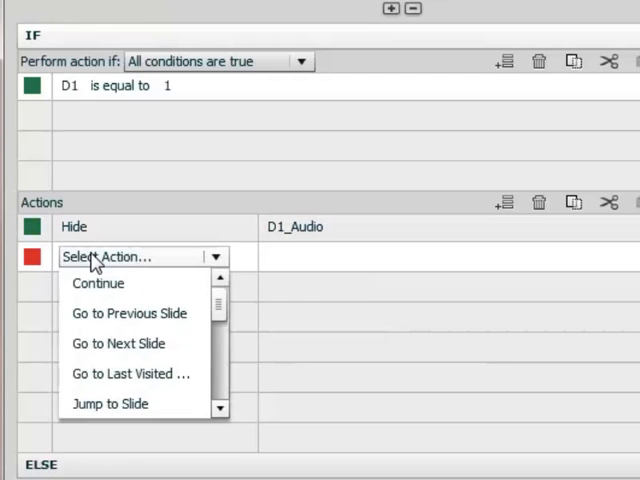
{"action": "left_click", "coordinate": [97, 283]}
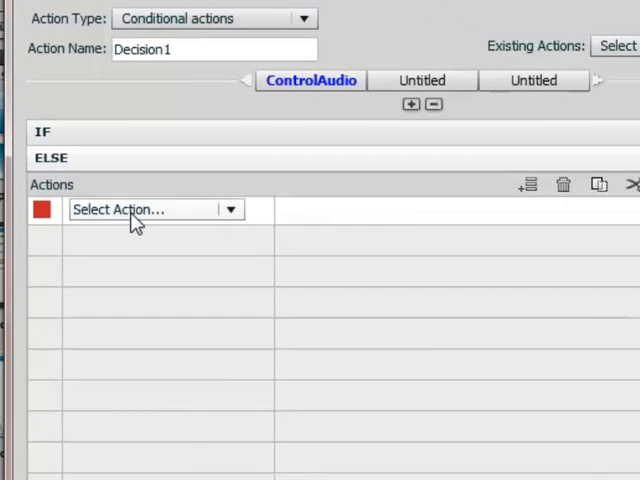
Set the ELSE branch to Show D1_Audio and Continue, then save Decision1.
{"action": "left_click", "coordinate": [231, 209]}
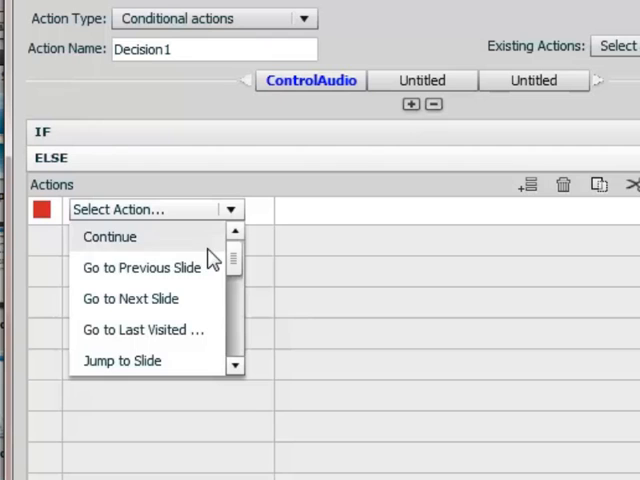
{"action": "scroll", "scroll_direction": "down", "scroll_amount": 3}
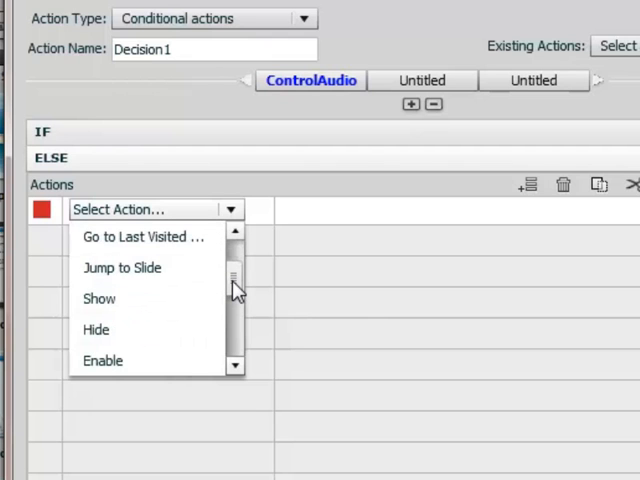
{"action": "left_click", "coordinate": [99, 298]}
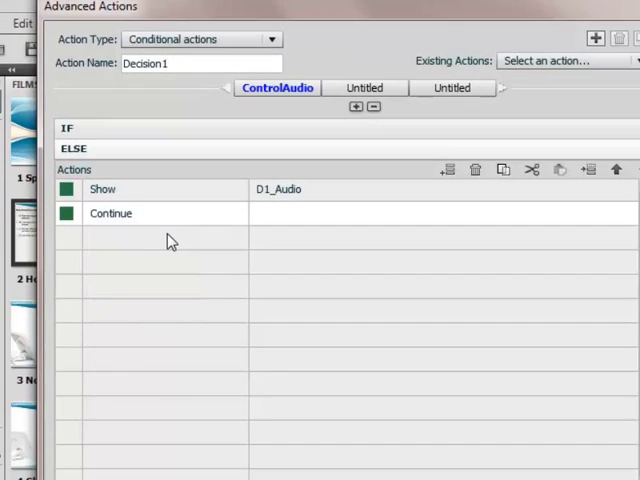
{"action": "left_click", "coordinate": [474, 440]}
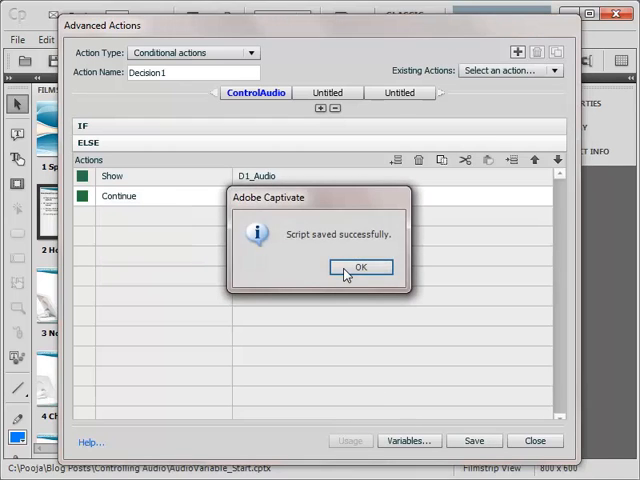
{"action": "left_click", "coordinate": [360, 267]}
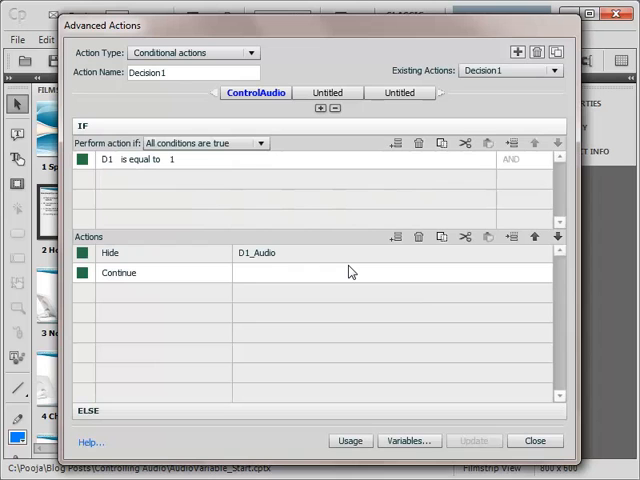
{"action": "mouse_move", "coordinate": [308, 268]}
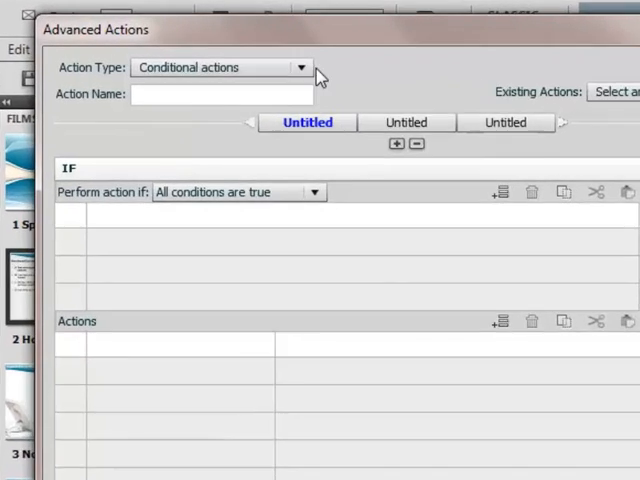
Create a standard action TryAgain whose first row assigns D1 the value 1.
{"action": "left_click", "coordinate": [300, 67]}
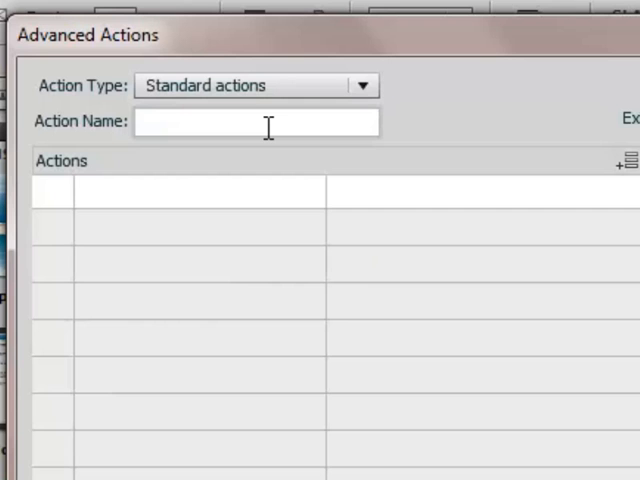
{"action": "type", "text": "TryA"}
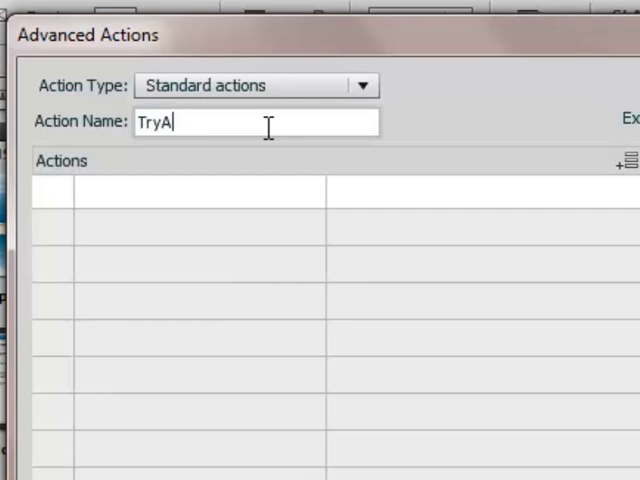
{"action": "type", "text": "gain"}
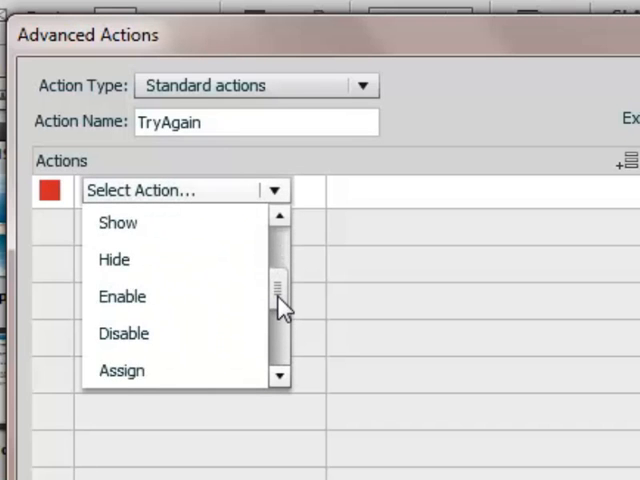
{"action": "left_click", "coordinate": [121, 370]}
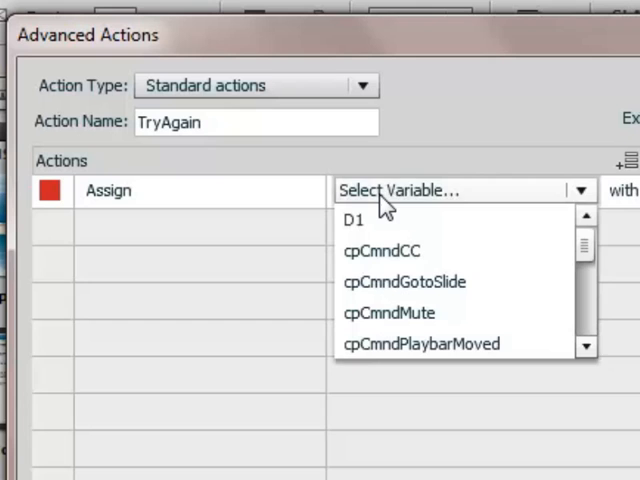
{"action": "left_click", "coordinate": [352, 219]}
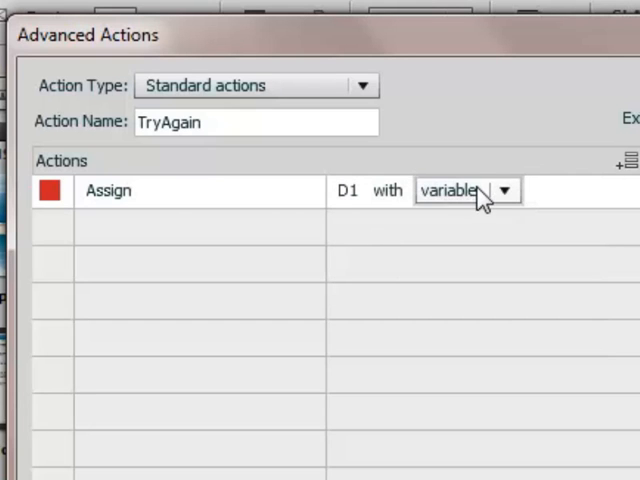
{"action": "type", "text": "1"}
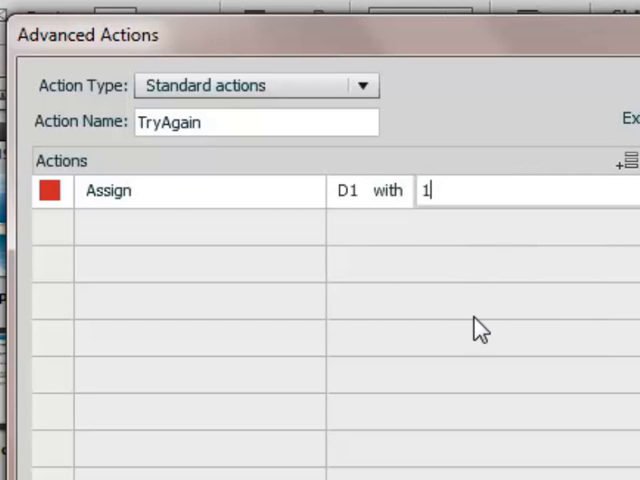
Add a Jump to Slide 2 row, save TryAgain and close Advanced Actions.
{"action": "left_click", "coordinate": [185, 227]}
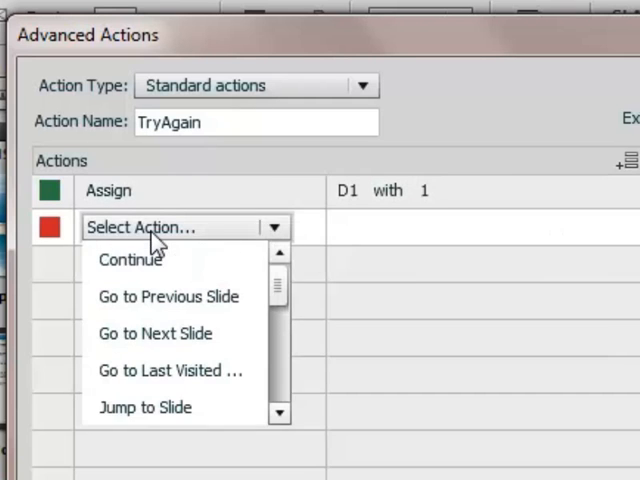
{"action": "left_click", "coordinate": [145, 407]}
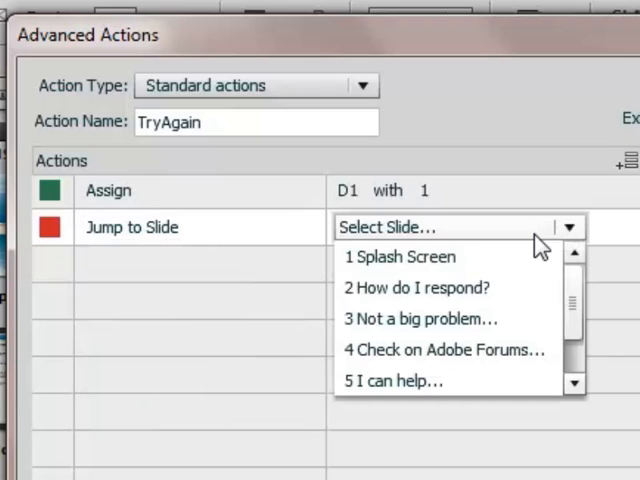
{"action": "left_click", "coordinate": [417, 288]}
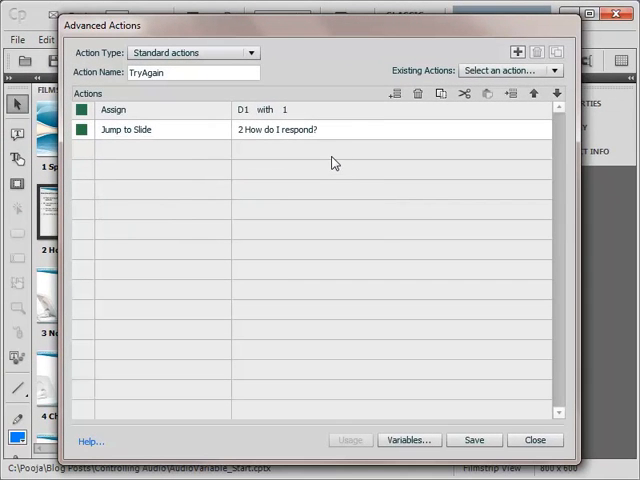
{"action": "mouse_move", "coordinate": [484, 440]}
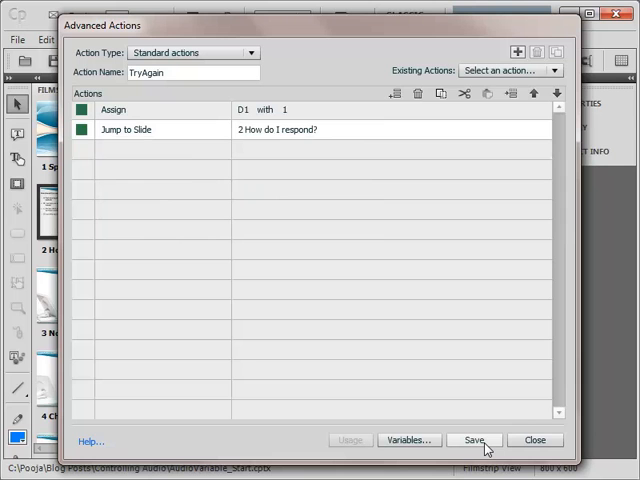
{"action": "left_click", "coordinate": [474, 440]}
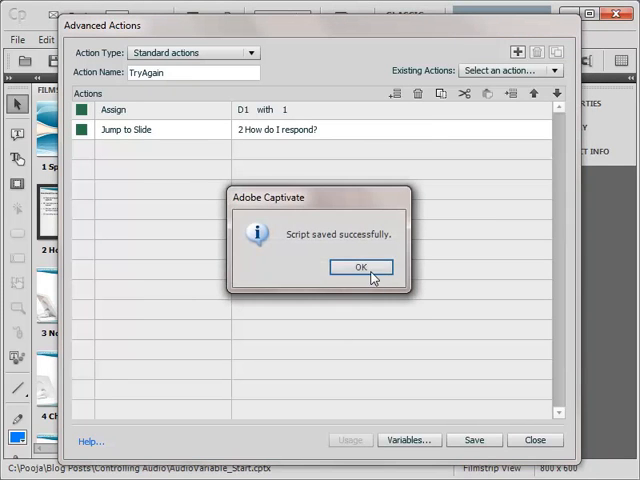
{"action": "left_click", "coordinate": [360, 267]}
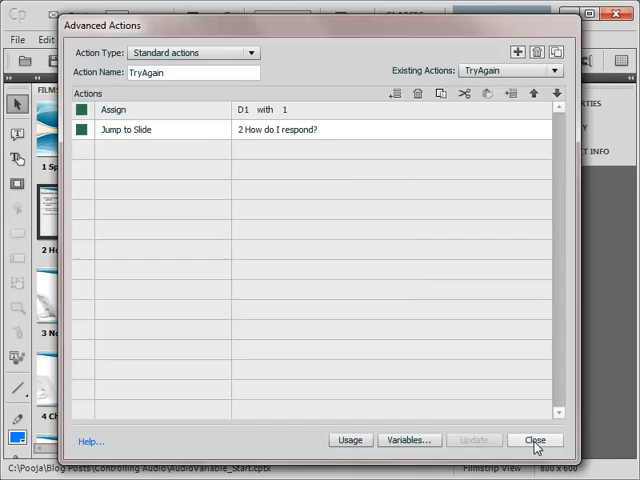
{"action": "left_click", "coordinate": [534, 440]}
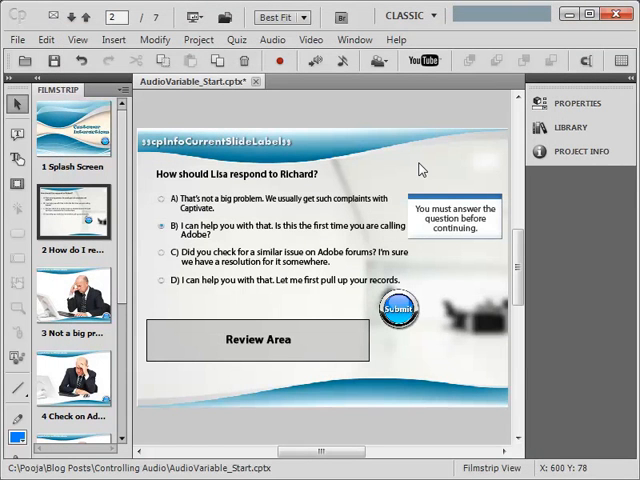
{"action": "mouse_move", "coordinate": [393, 160]}
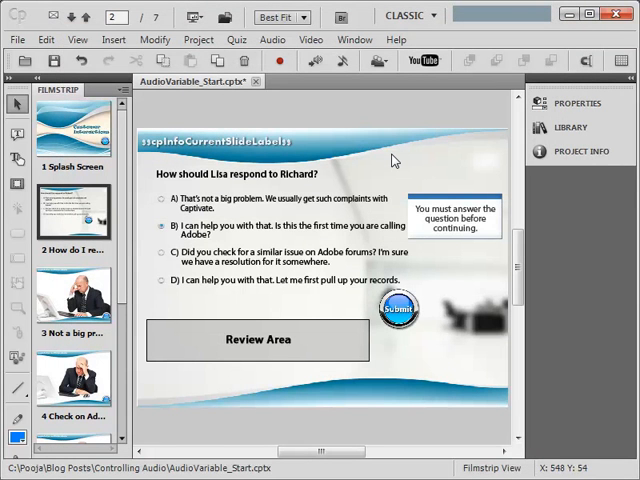
{"action": "mouse_move", "coordinate": [300, 285]}
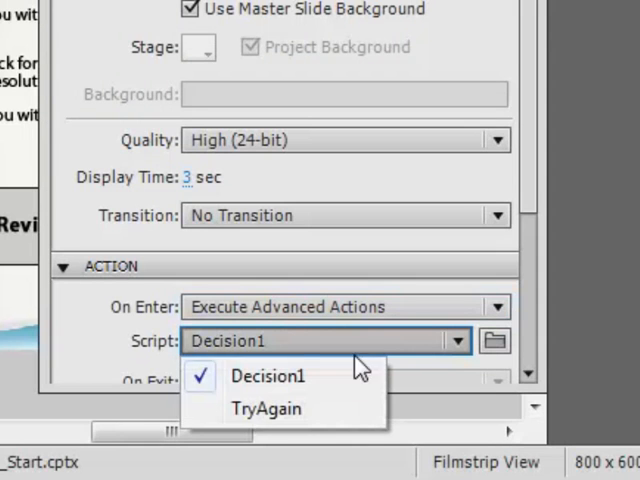
Set slide 2's On Enter to execute the Decision1 advanced action.
{"action": "left_click", "coordinate": [266, 376]}
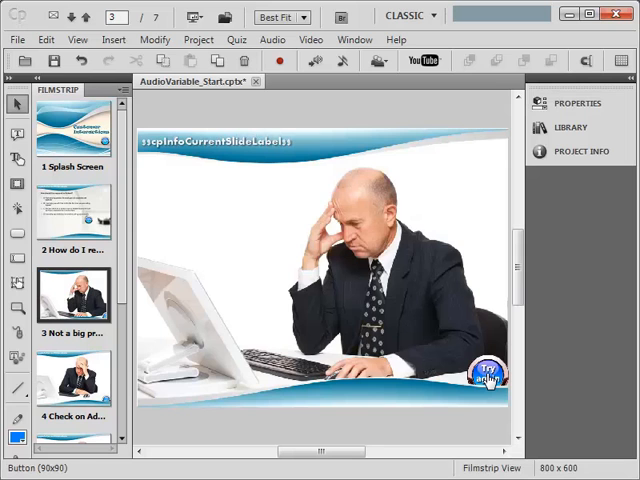
{"action": "mouse_move", "coordinate": [489, 383]}
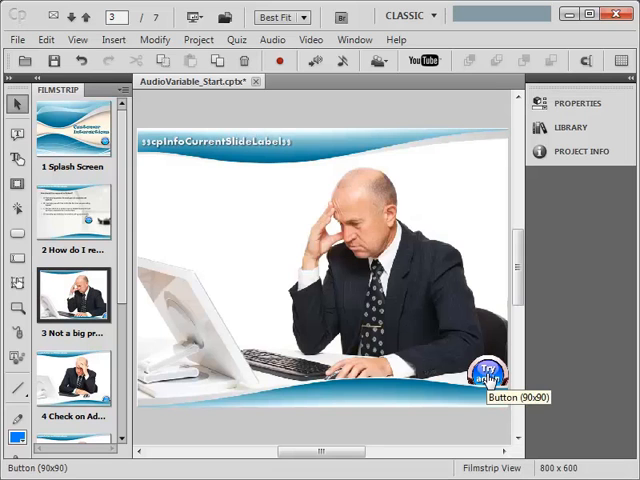
Set the Try again button's On Success to execute the TryAgain advanced action.
{"action": "left_click", "coordinate": [487, 380]}
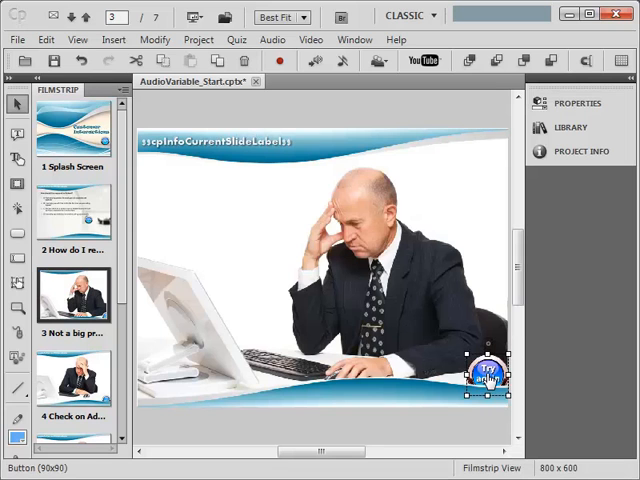
{"action": "left_click", "coordinate": [578, 103]}
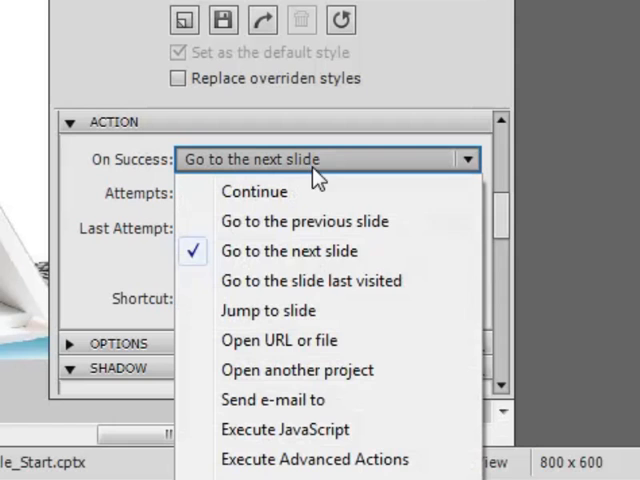
{"action": "left_click", "coordinate": [288, 251]}
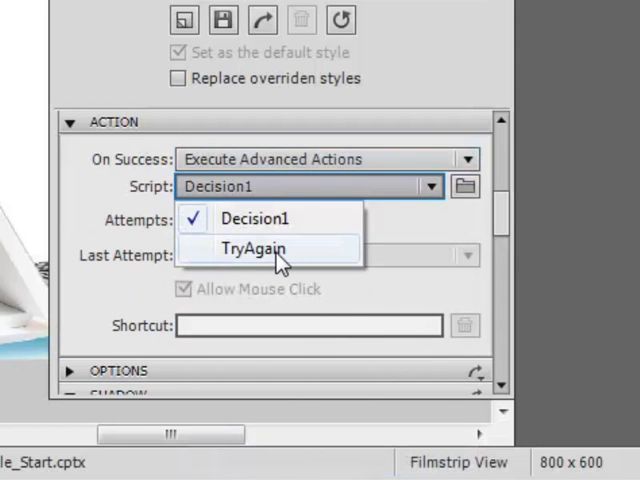
{"action": "left_click", "coordinate": [252, 248]}
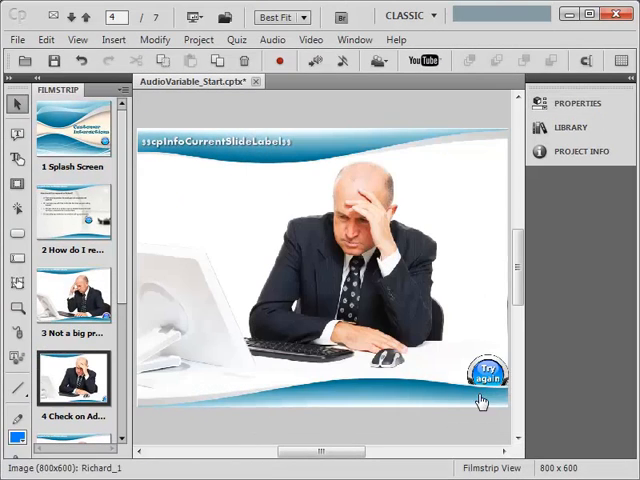
Assign the TryAgain advanced action to slide 4's Try again button.
{"action": "left_click", "coordinate": [487, 378]}
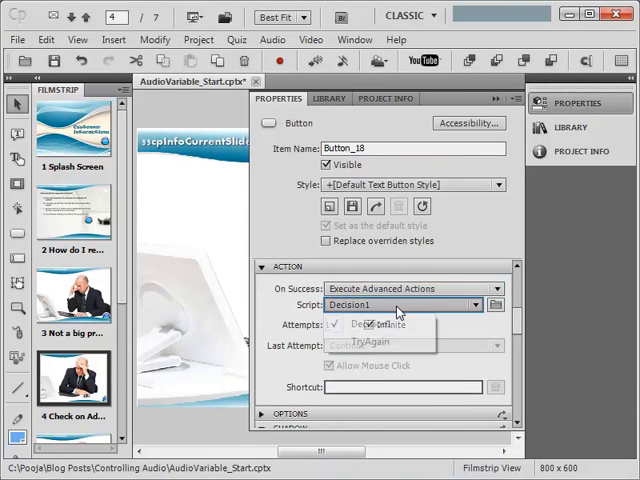
{"action": "left_click", "coordinate": [372, 341]}
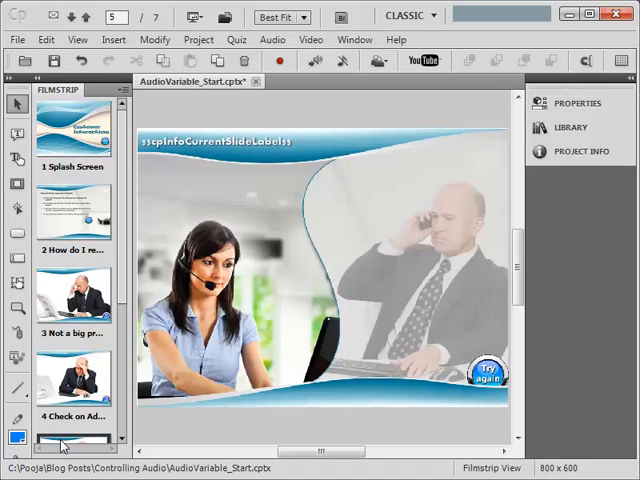
Set slide 5's Try again button to Execute Advanced Actions with TryAgain, then launch the project preview.
{"action": "left_click", "coordinate": [577, 103]}
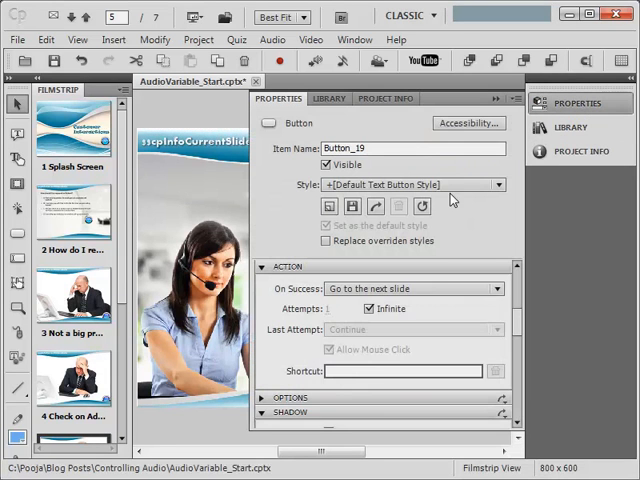
{"action": "left_click", "coordinate": [413, 288]}
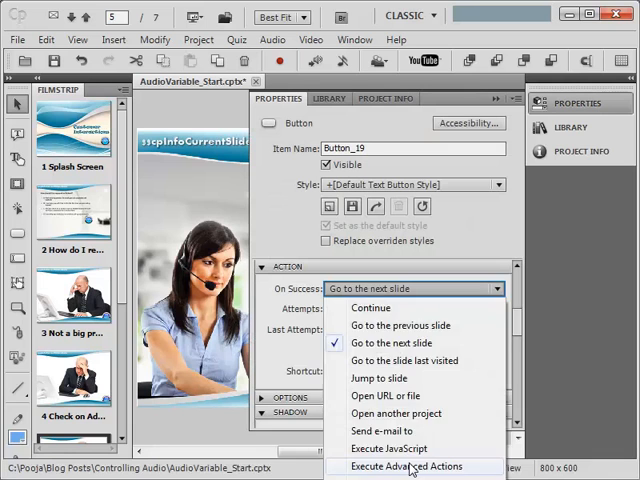
{"action": "left_click", "coordinate": [413, 466]}
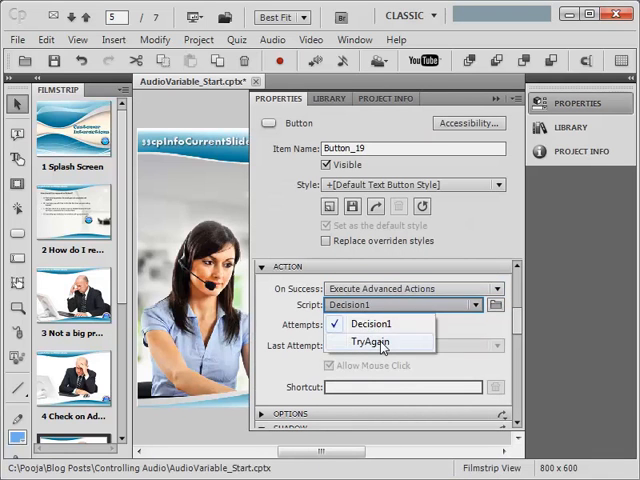
{"action": "left_click", "coordinate": [371, 341]}
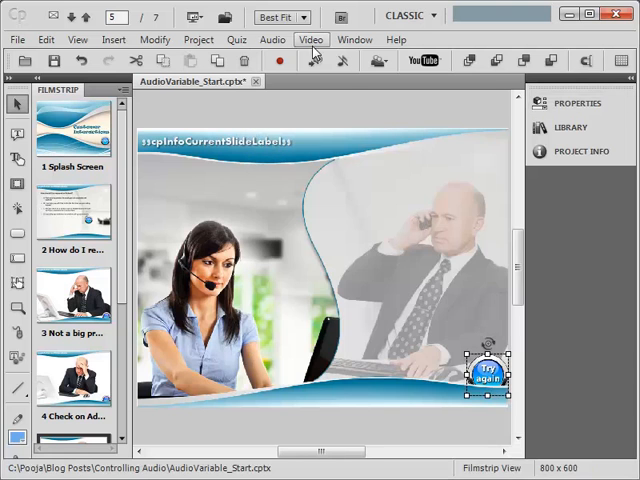
{"action": "left_click", "coordinate": [189, 17]}
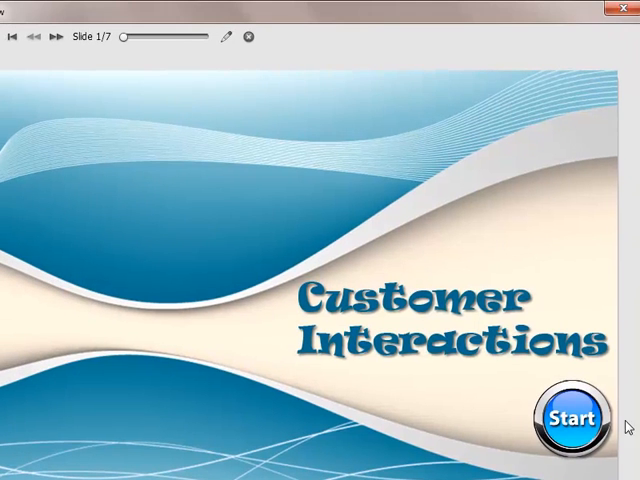
Start the course, answer A on the slide 2 question, then answer C to reach slide 4.
{"action": "left_click", "coordinate": [568, 417]}
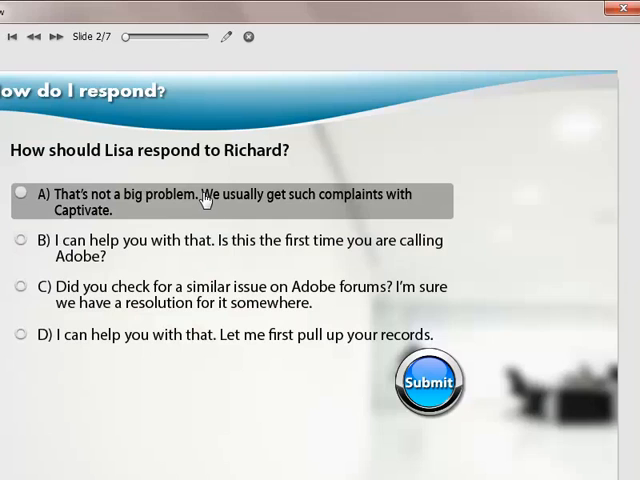
{"action": "left_click", "coordinate": [430, 383]}
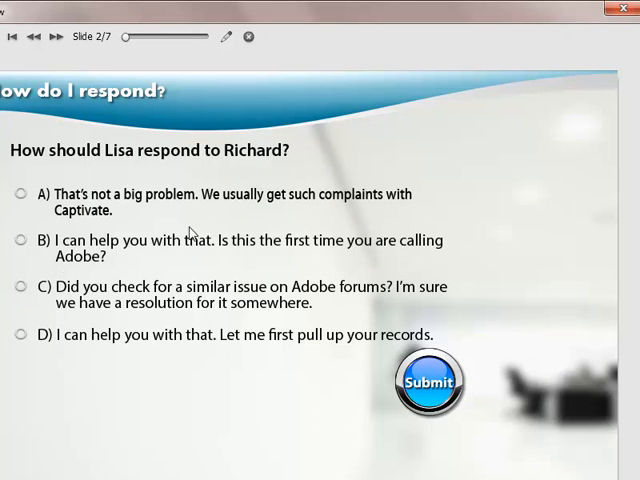
{"action": "mouse_move", "coordinate": [251, 389]}
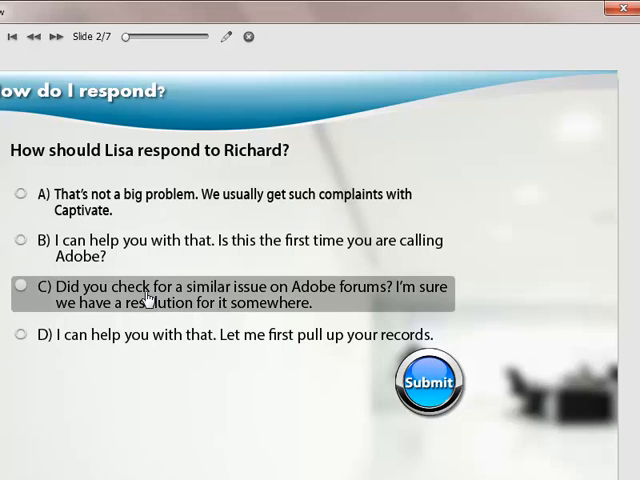
{"action": "left_click", "coordinate": [431, 381]}
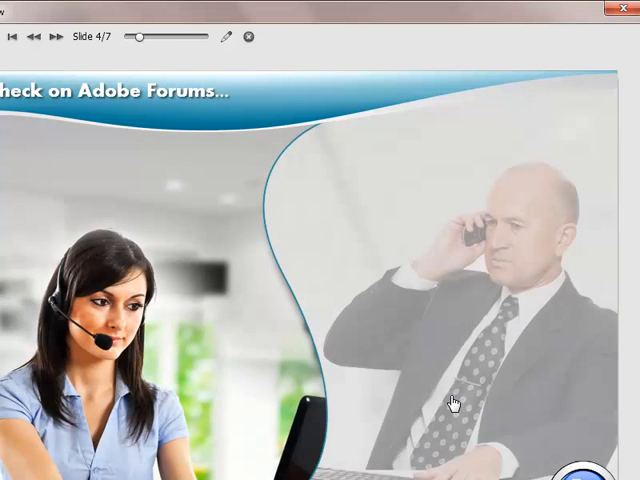